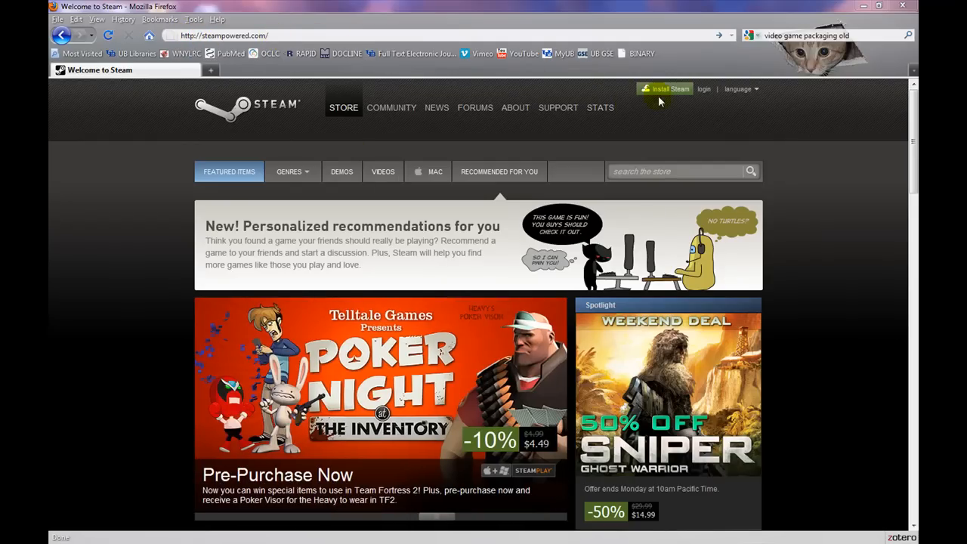
Download the Steam installer SteamInstall.msi from the Steam About page via Install Steam Now.
{"action": "left_click", "coordinate": [515, 107]}
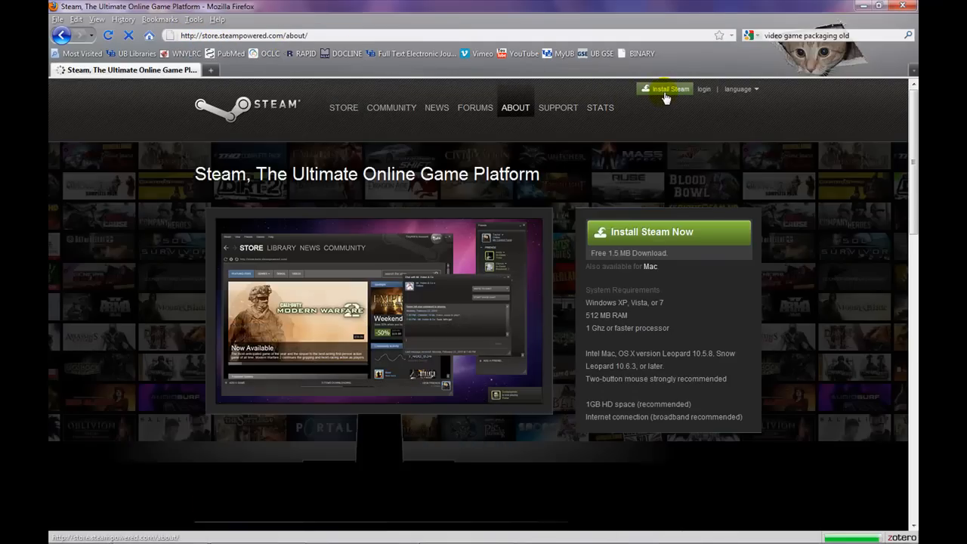
{"action": "left_click", "coordinate": [668, 232]}
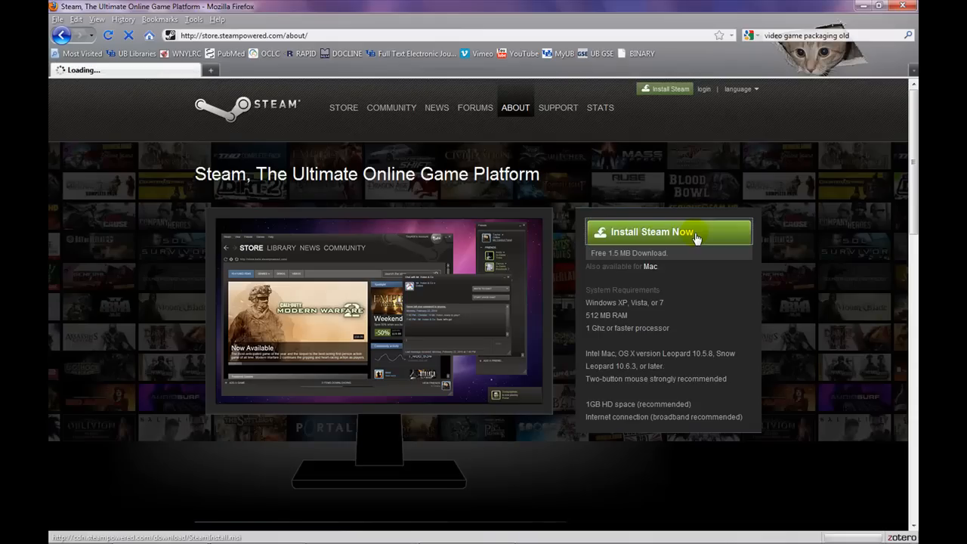
{"action": "left_click", "coordinate": [668, 233]}
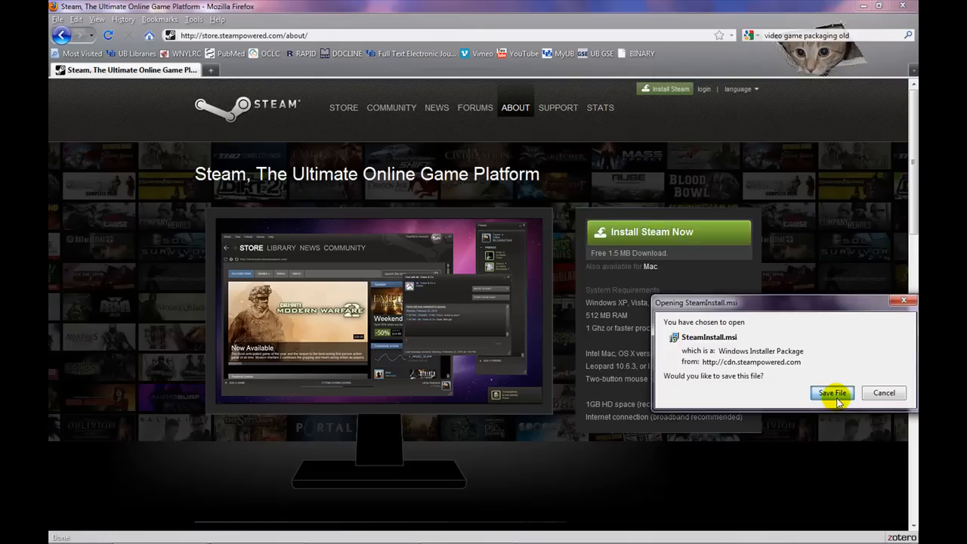
{"action": "left_click", "coordinate": [832, 393]}
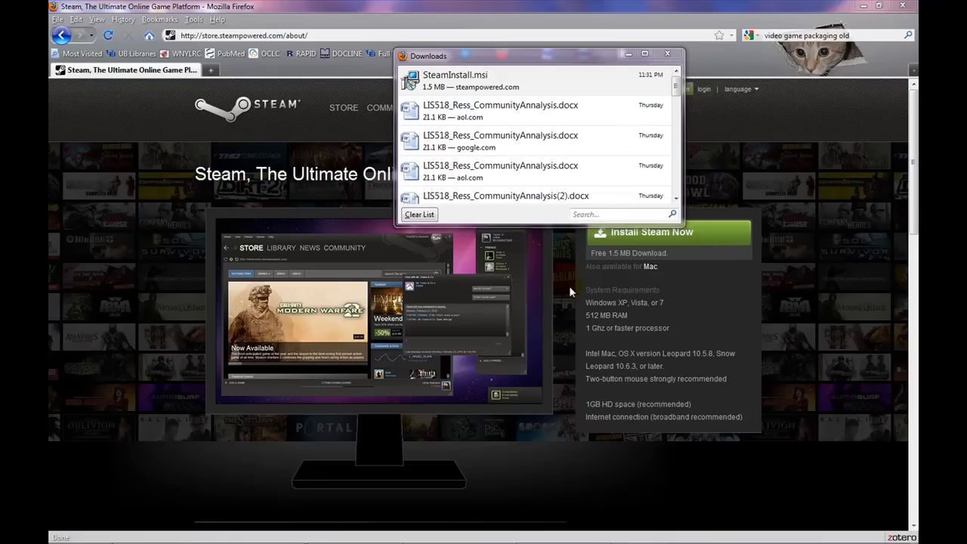
Run SteamInstall.msi from the downloads list and accept the license agreement.
{"action": "double_click", "coordinate": [455, 82]}
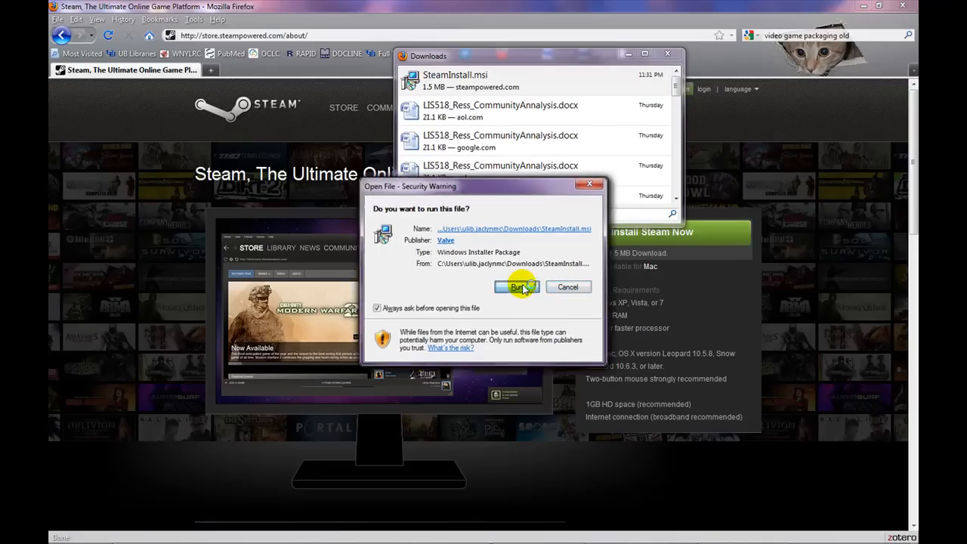
{"action": "left_click", "coordinate": [517, 288]}
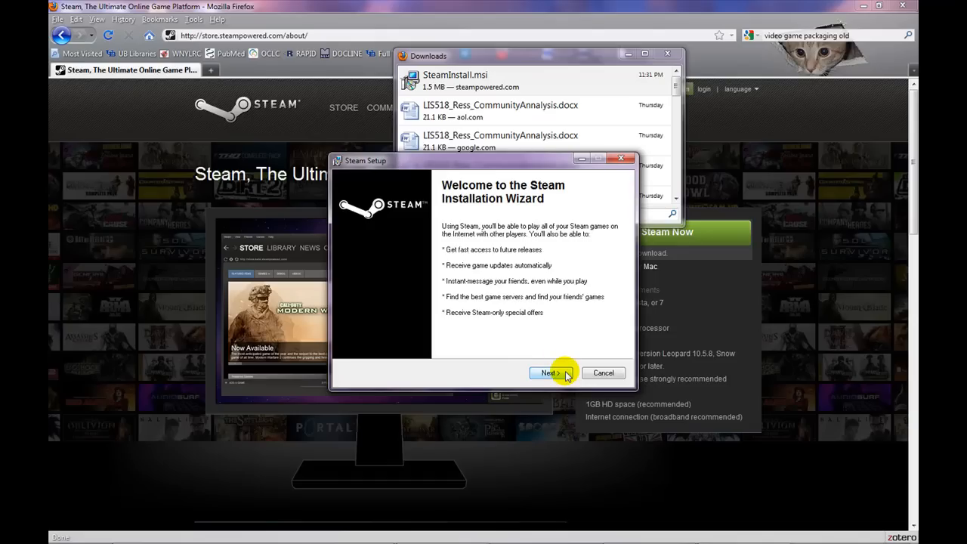
{"action": "left_click", "coordinate": [550, 372]}
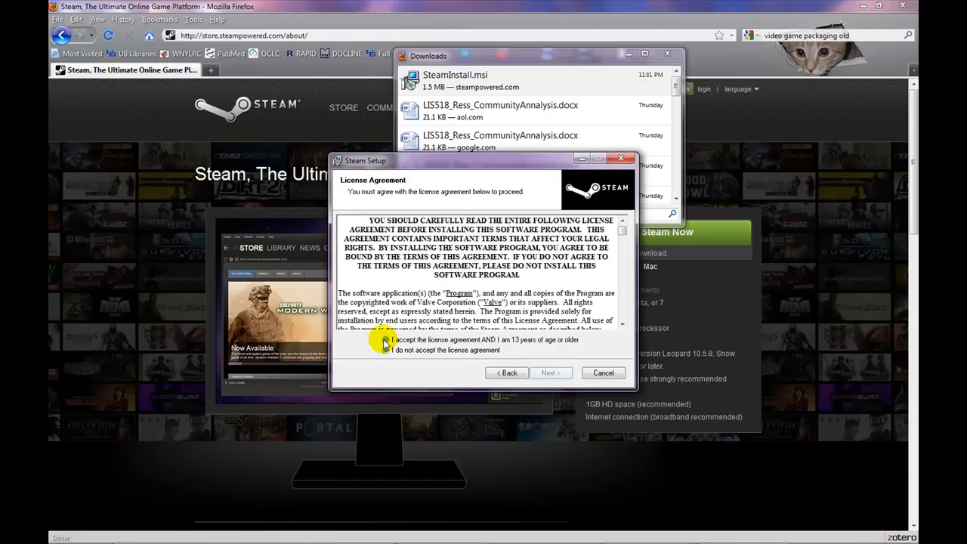
{"action": "left_click", "coordinate": [387, 338]}
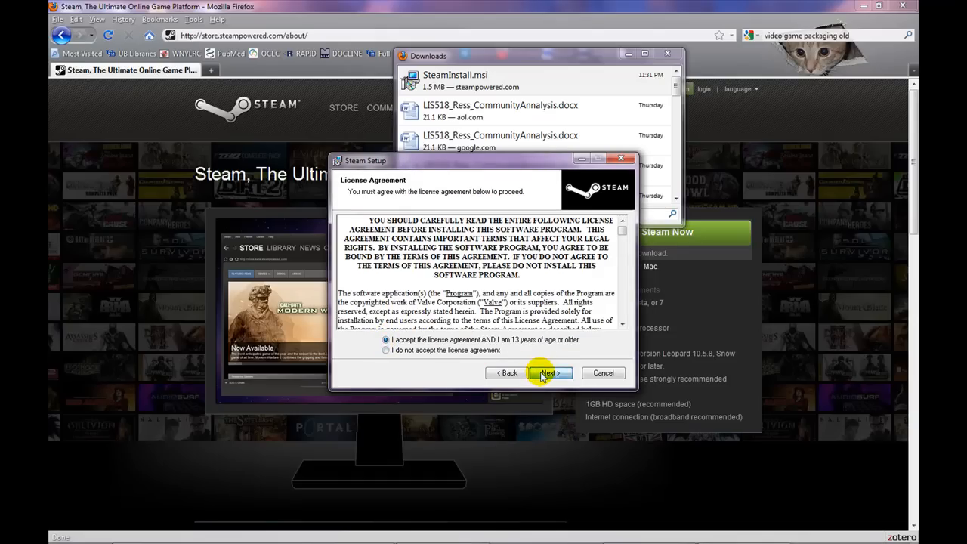
{"action": "left_click", "coordinate": [550, 372]}
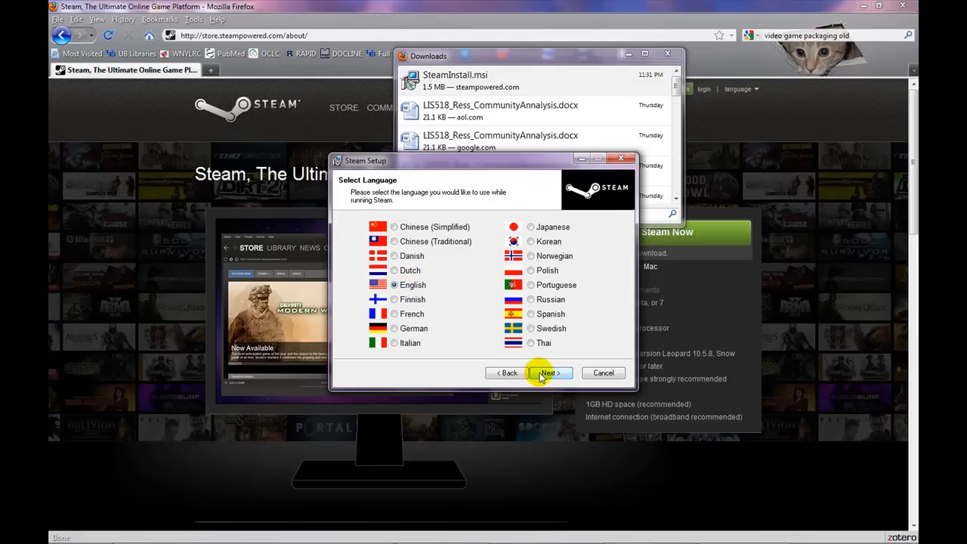
Keep English, install Steam to the default Program Files folder and finish the wizard.
{"action": "left_click", "coordinate": [547, 371]}
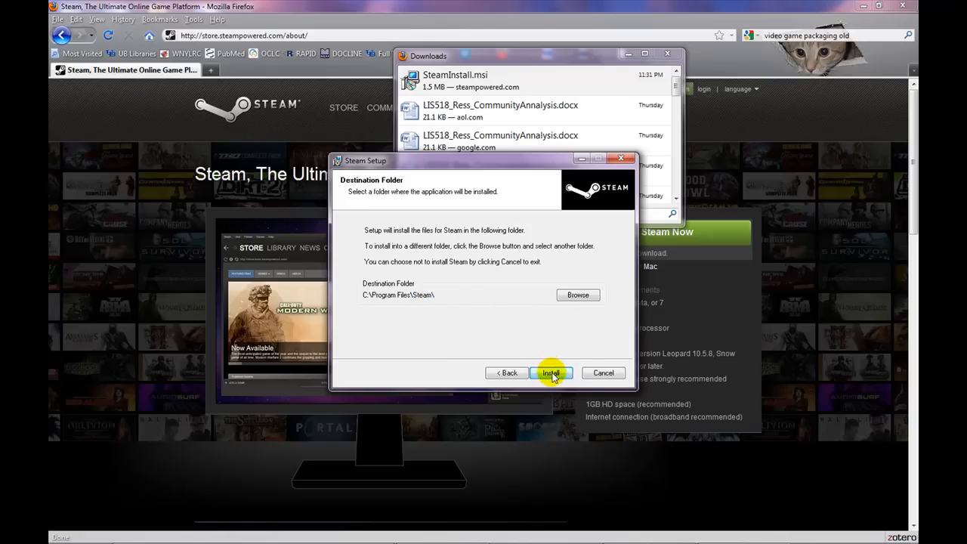
{"action": "left_click", "coordinate": [550, 372]}
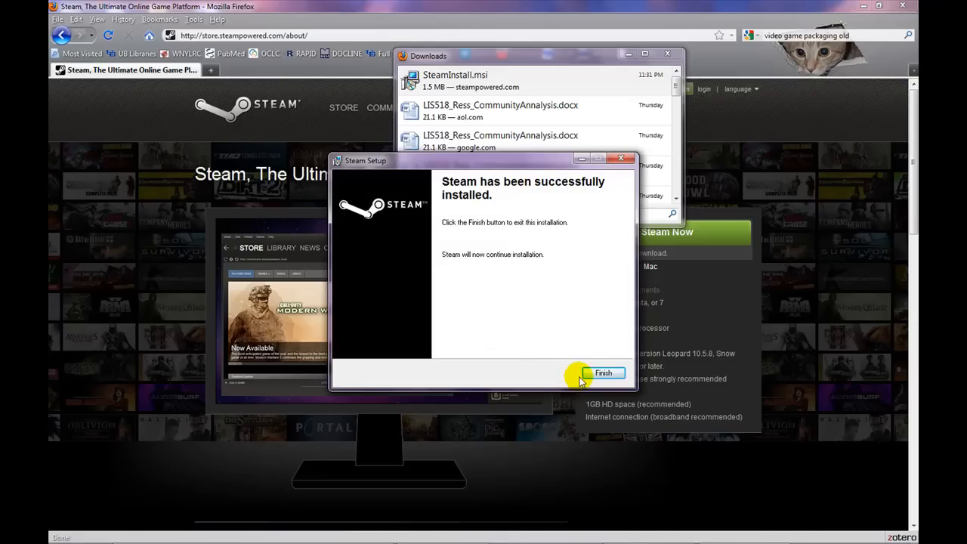
{"action": "left_click", "coordinate": [603, 373]}
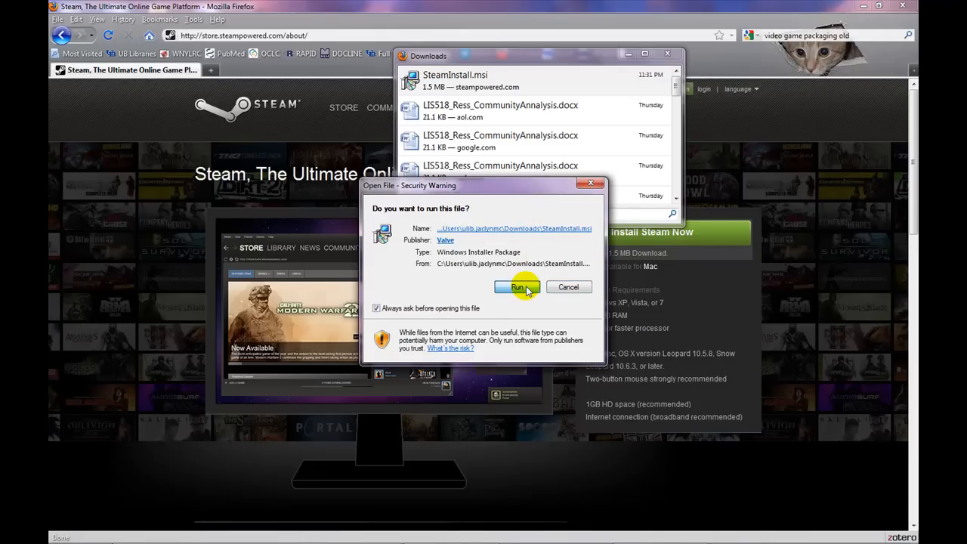
Run Steam, choose Create New Account and agree to the Steam Subscriber Agreement.
{"action": "left_click", "coordinate": [517, 287]}
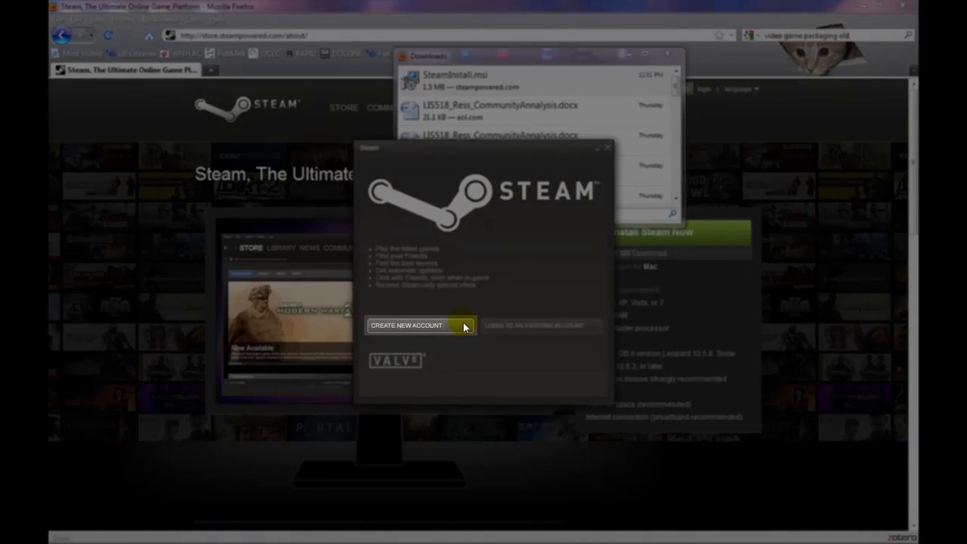
{"action": "left_click", "coordinate": [407, 325]}
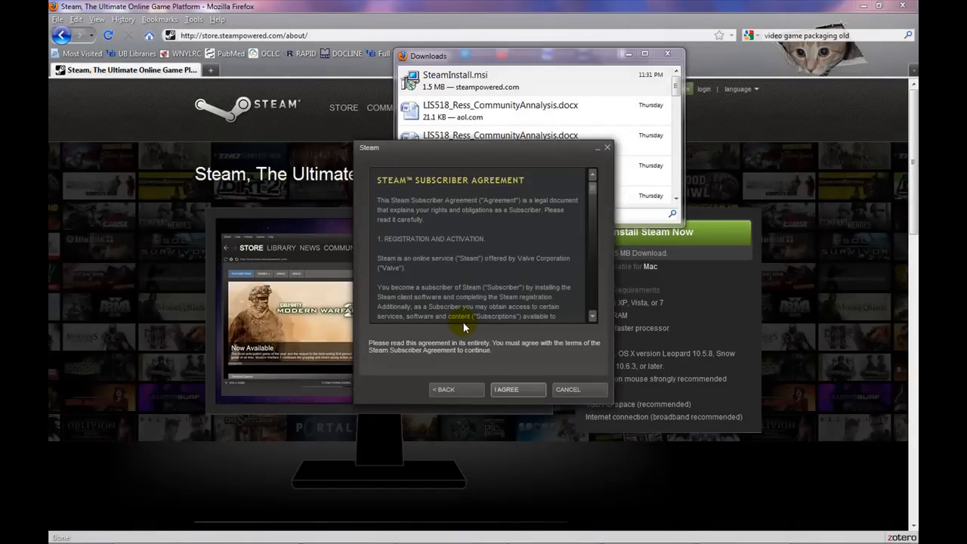
{"action": "left_click", "coordinate": [517, 390]}
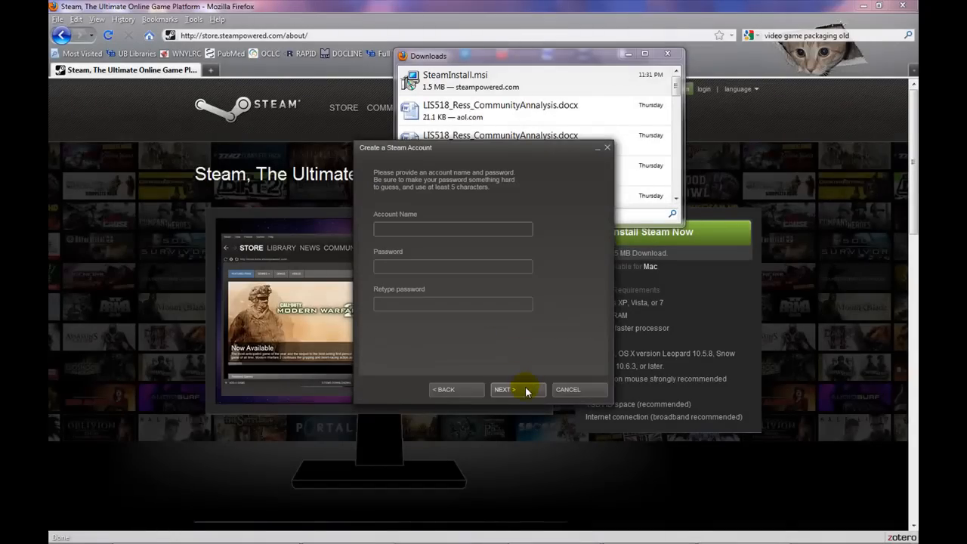
Enter and submit the account name, password and email address.
{"action": "left_click", "coordinate": [454, 230]}
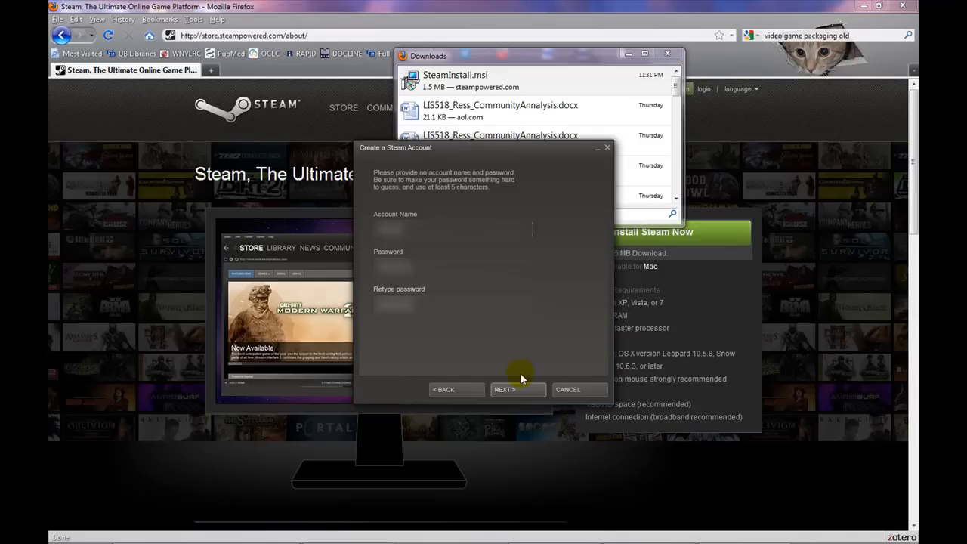
{"action": "left_click", "coordinate": [517, 390]}
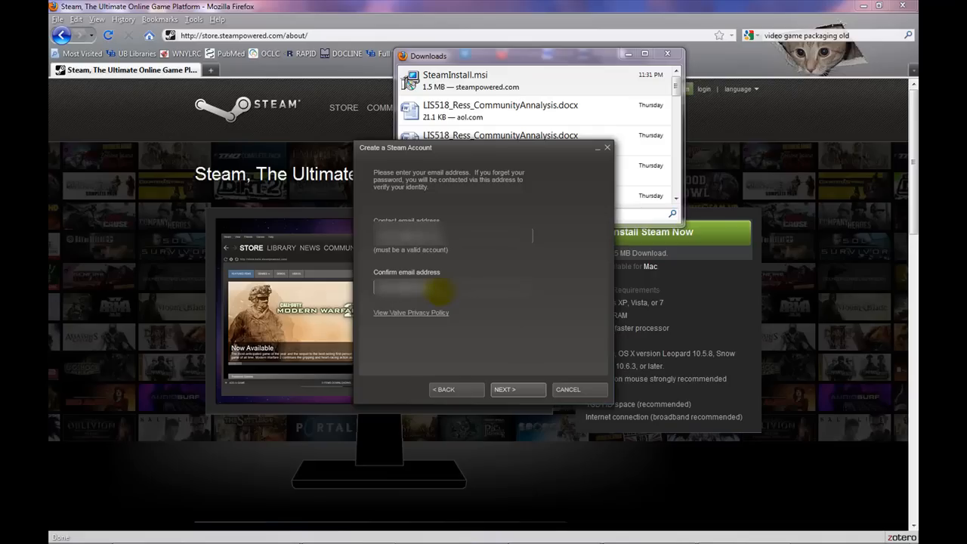
{"action": "left_click", "coordinate": [517, 390]}
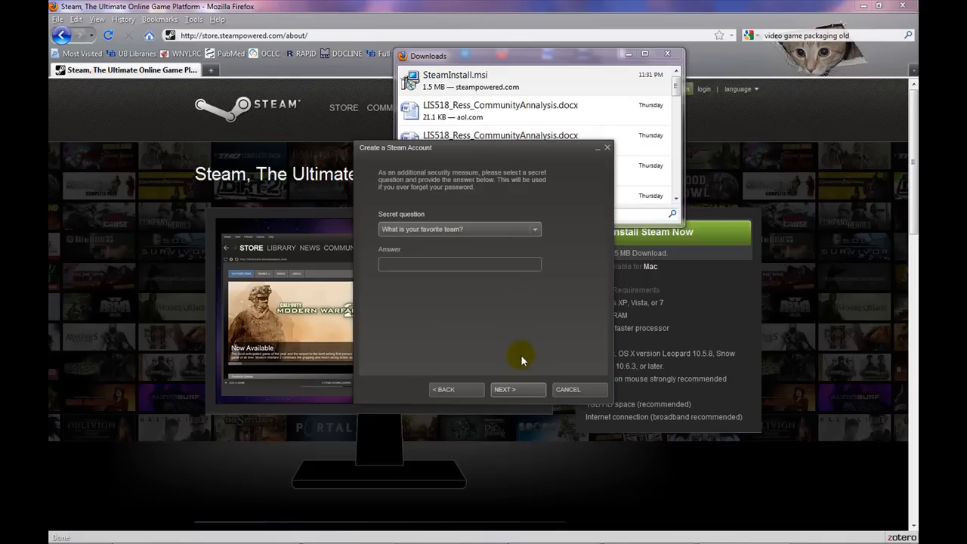
Choose the pet name secret question, submit the answer and continue to 'You're all set'.
{"action": "left_click", "coordinate": [459, 230]}
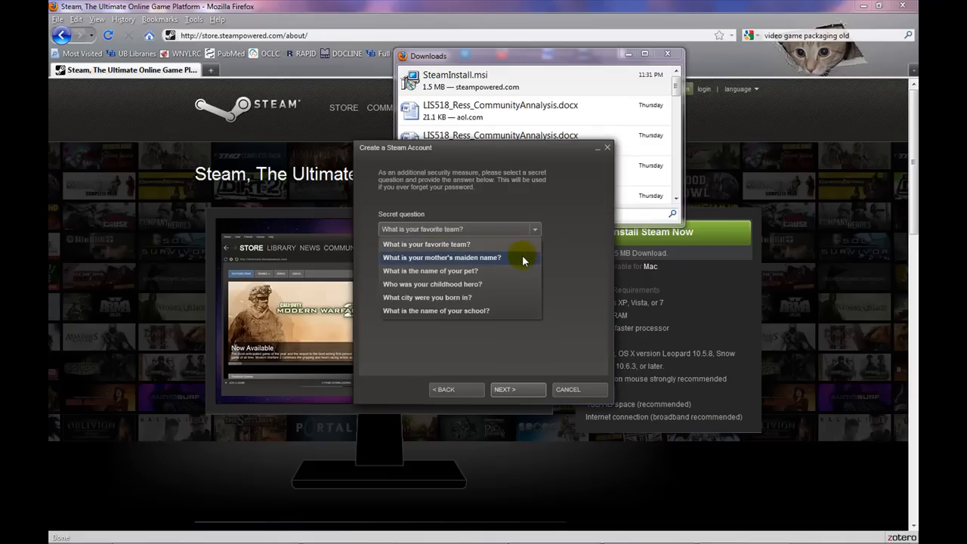
{"action": "left_click", "coordinate": [429, 271]}
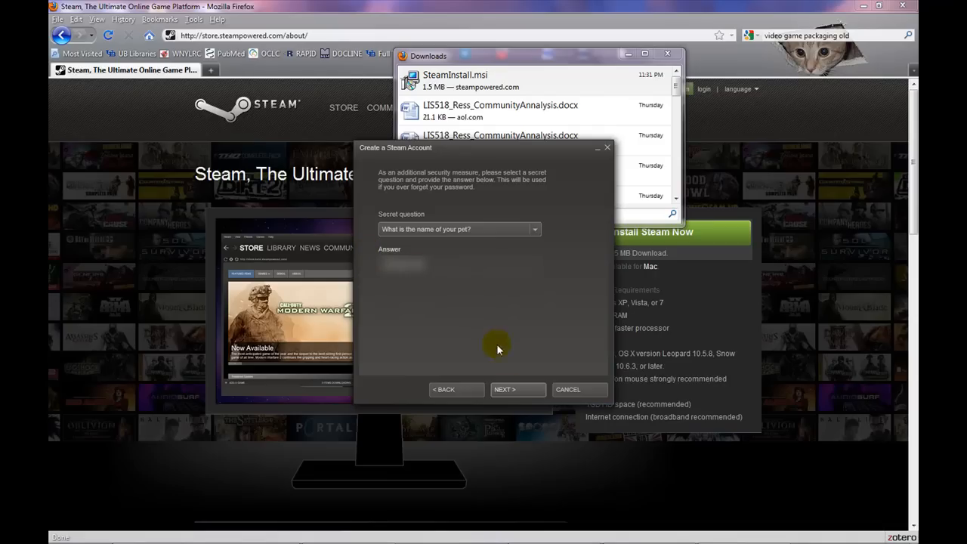
{"action": "left_click", "coordinate": [517, 390]}
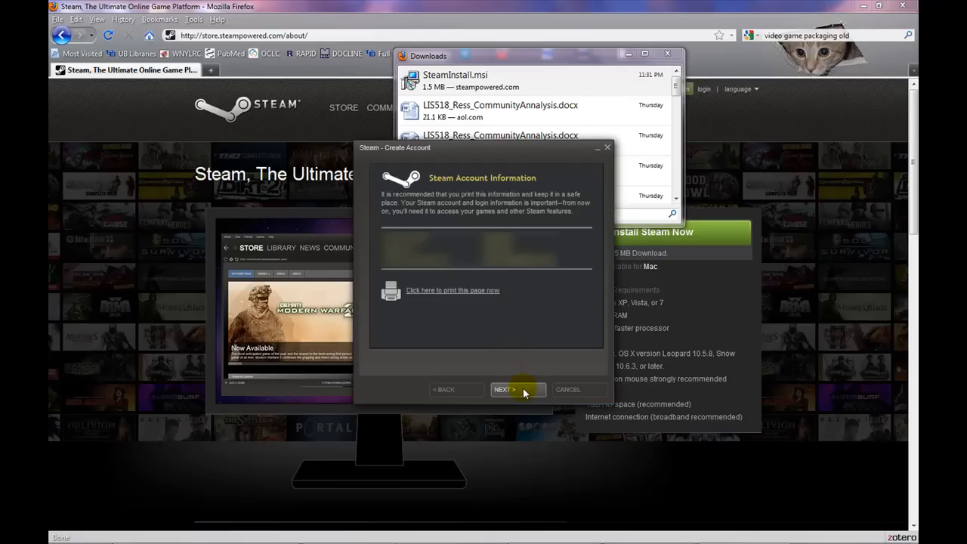
{"action": "left_click", "coordinate": [505, 390]}
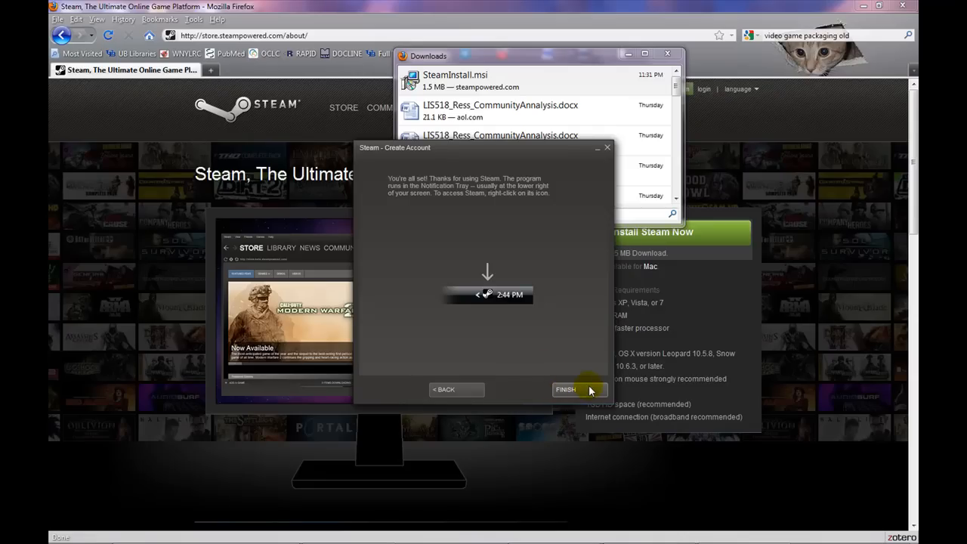
Finish account setup and launch Steam from the desktop shortcut to its empty library.
{"action": "left_click", "coordinate": [566, 390]}
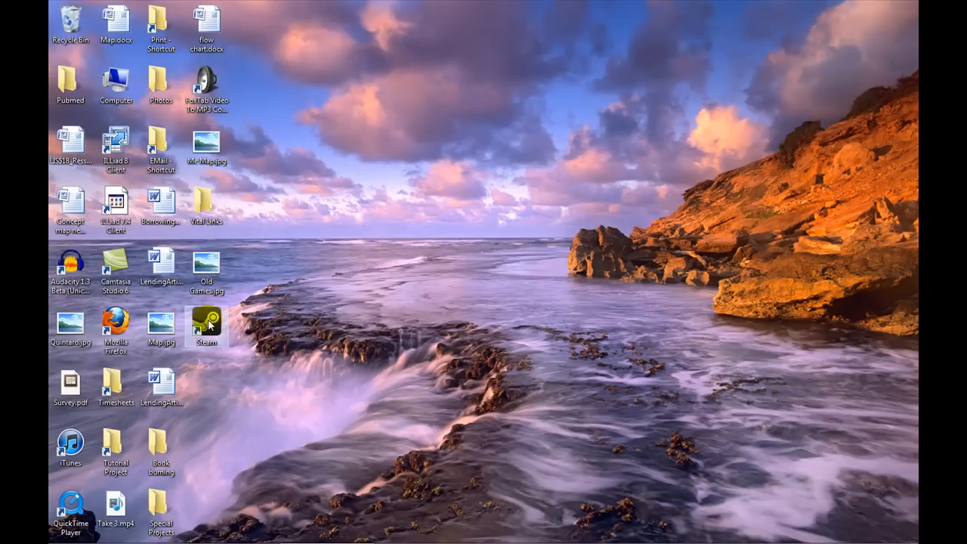
{"action": "double_click", "coordinate": [206, 321]}
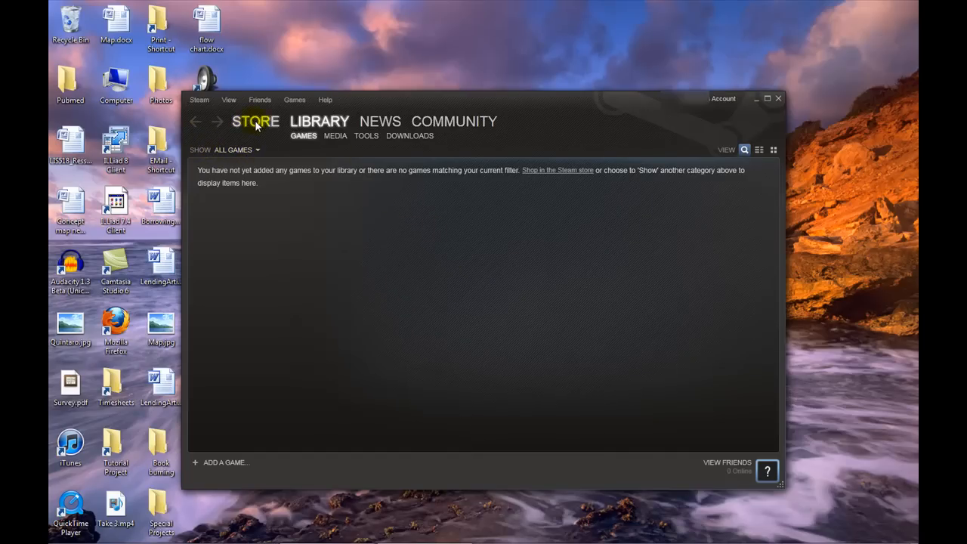
Show the Store front page, browse the featured carousel and maximize the Steam window.
{"action": "left_click", "coordinate": [256, 121]}
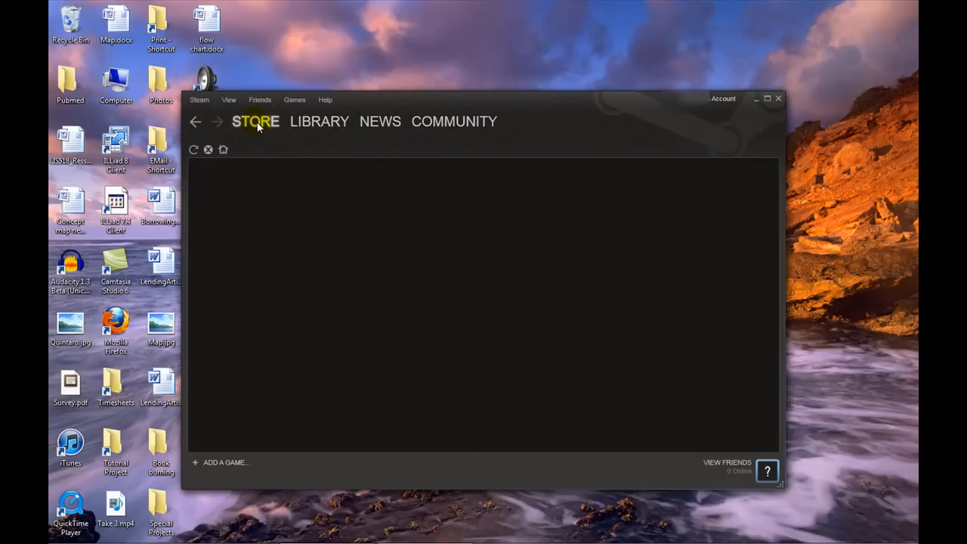
{"action": "left_click", "coordinate": [255, 121]}
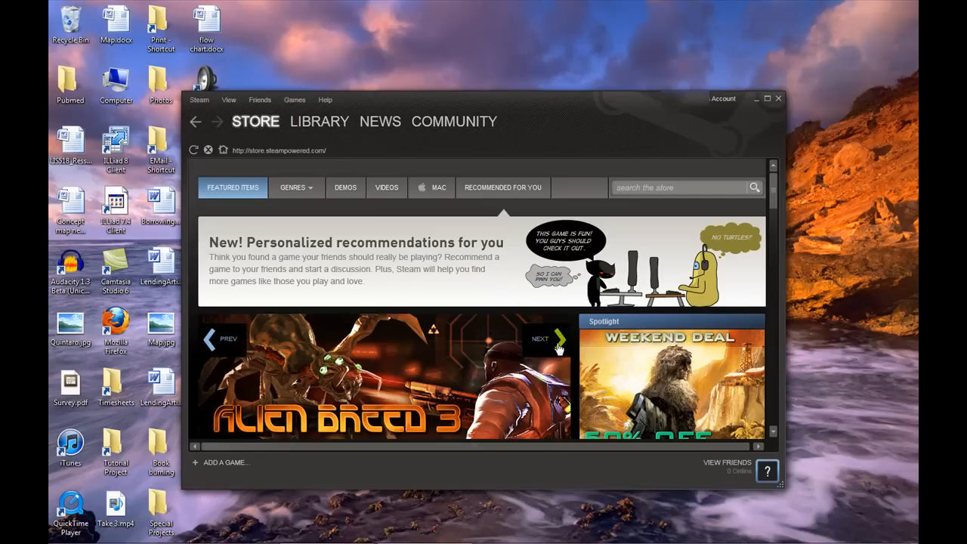
{"action": "left_click", "coordinate": [540, 339]}
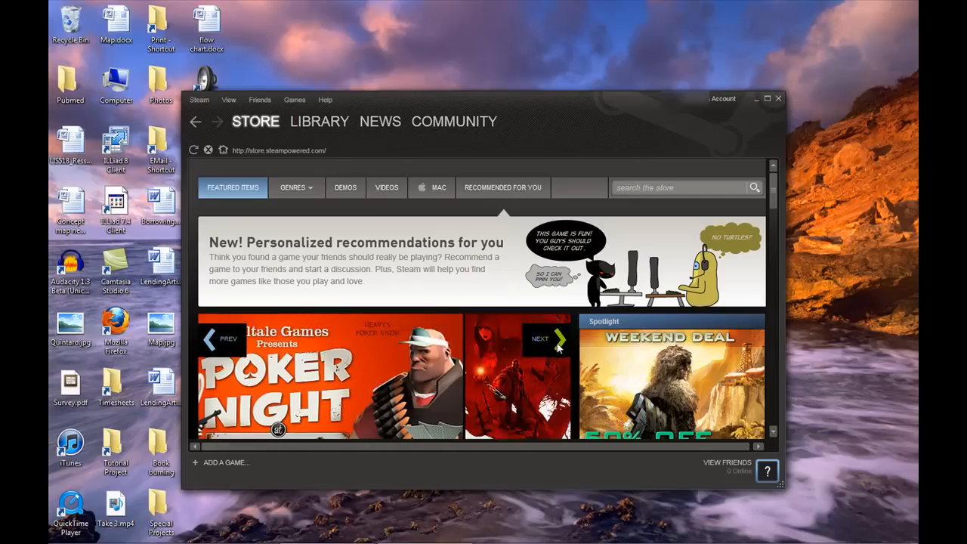
{"action": "left_click", "coordinate": [541, 338]}
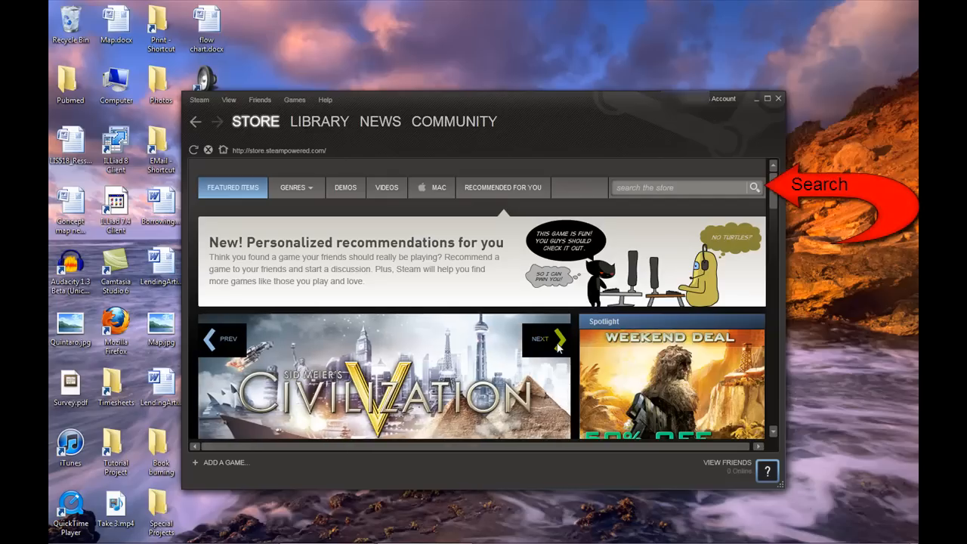
{"action": "left_click", "coordinate": [542, 339]}
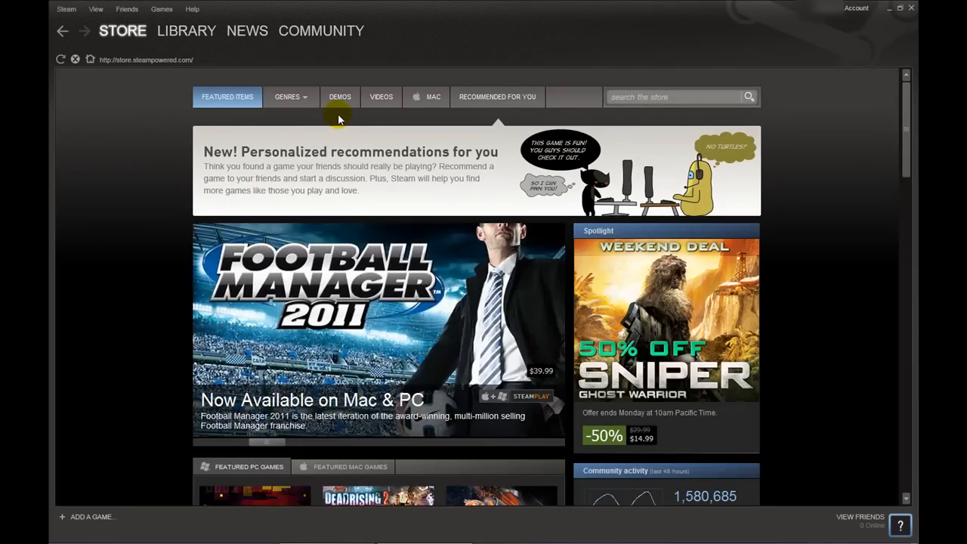
From the Demos list, reach the Clones Demo store page and its Download Demo button.
{"action": "left_click", "coordinate": [339, 96]}
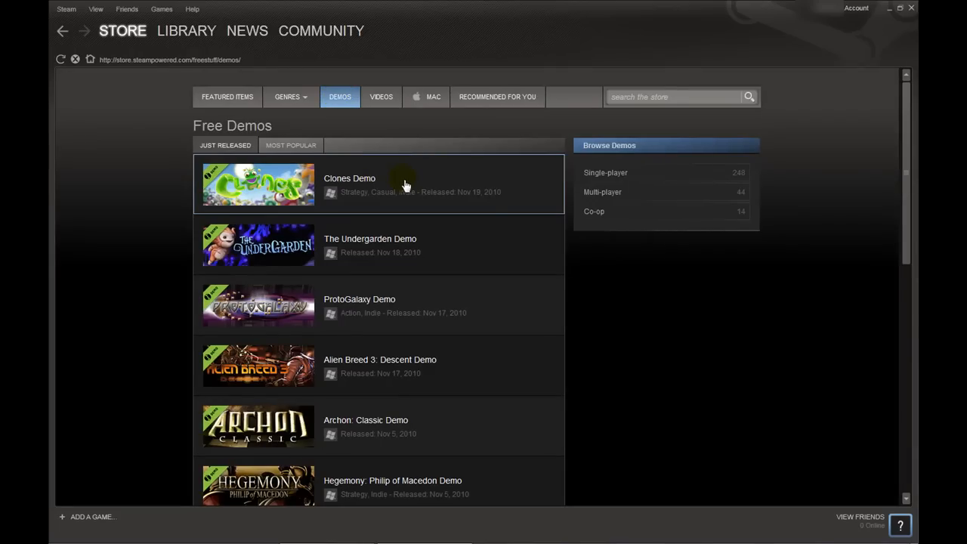
{"action": "left_click", "coordinate": [349, 184]}
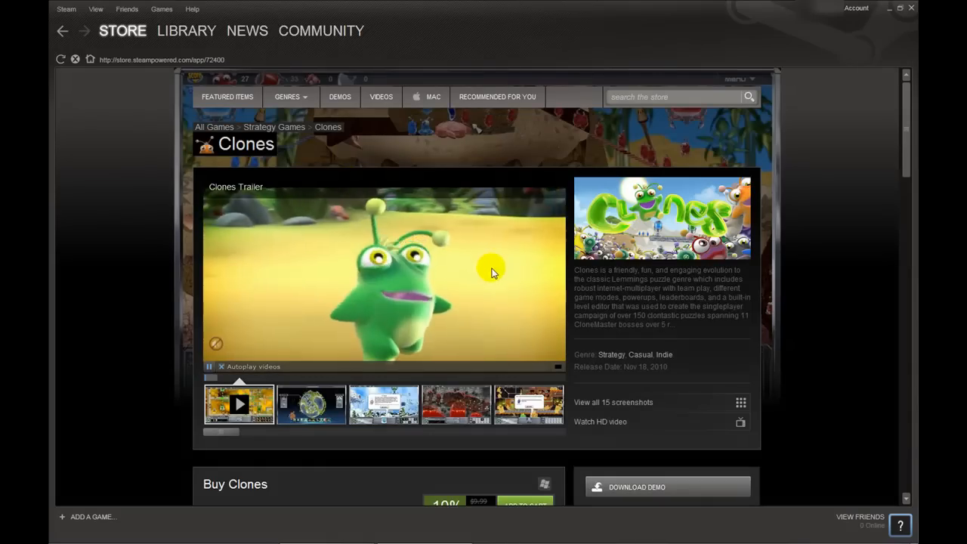
{"action": "mouse_move", "coordinate": [568, 341]}
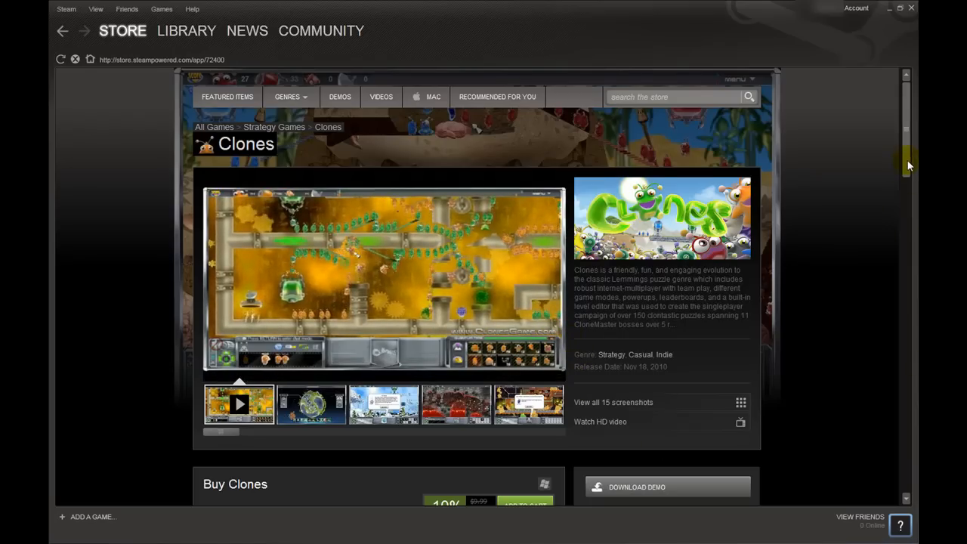
{"action": "scroll", "scroll_direction": "down", "scroll_amount": 3}
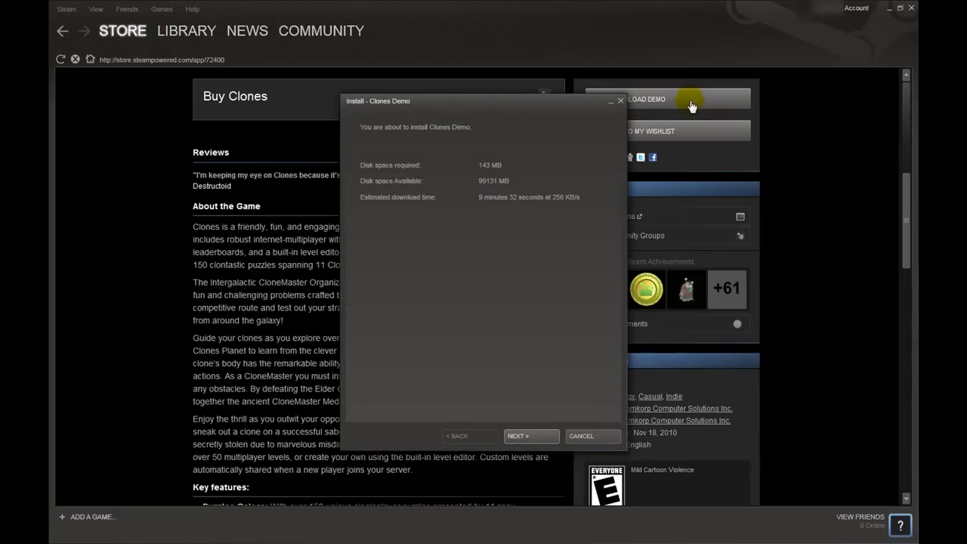
{"action": "mouse_move", "coordinate": [532, 420]}
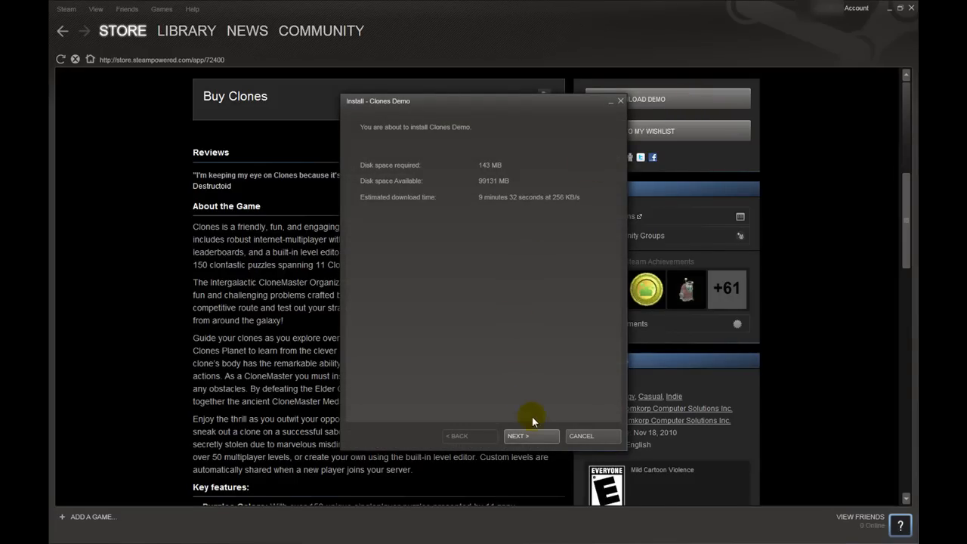
Accept the Clones Demo licence and uncheck the Start menu shortcut, keeping the desktop one.
{"action": "left_click", "coordinate": [532, 435]}
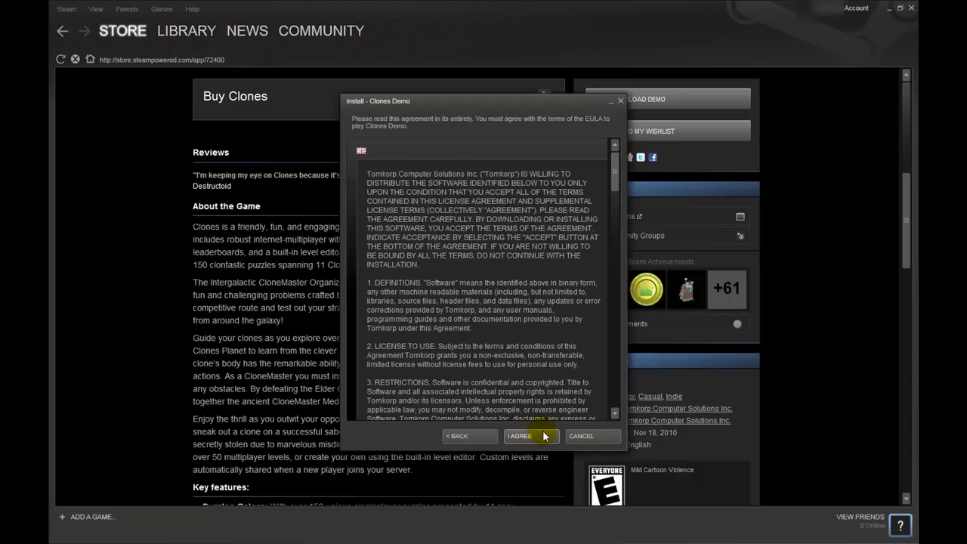
{"action": "left_click", "coordinate": [520, 435]}
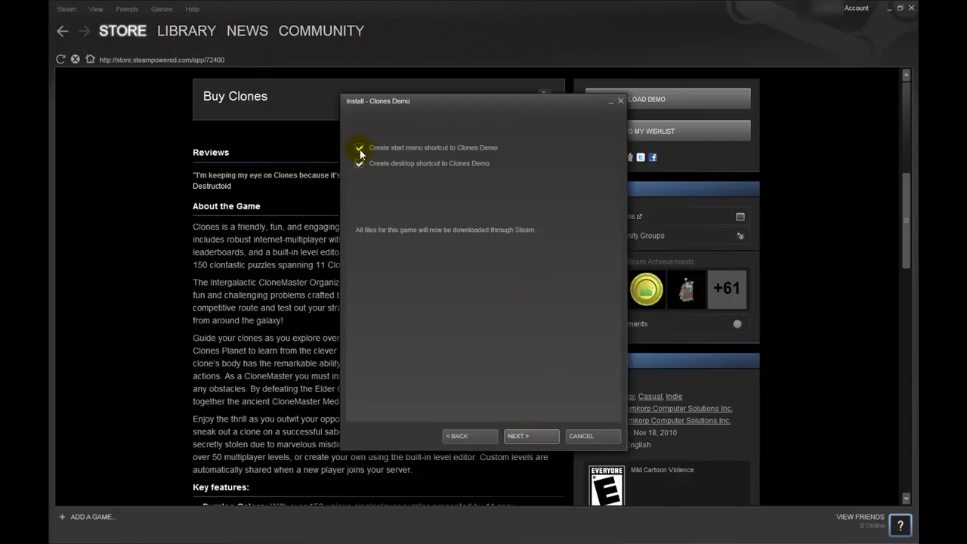
{"action": "left_click", "coordinate": [359, 149]}
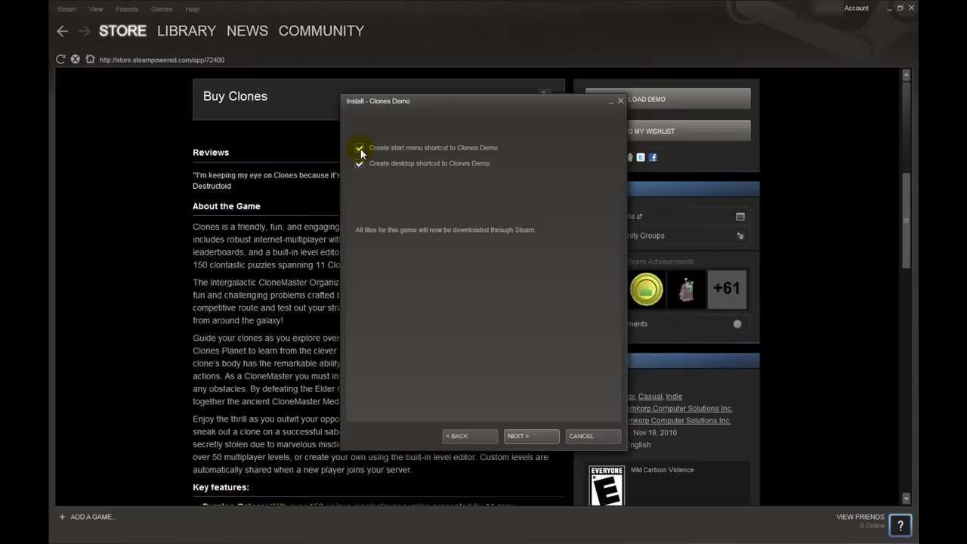
{"action": "left_click", "coordinate": [359, 148]}
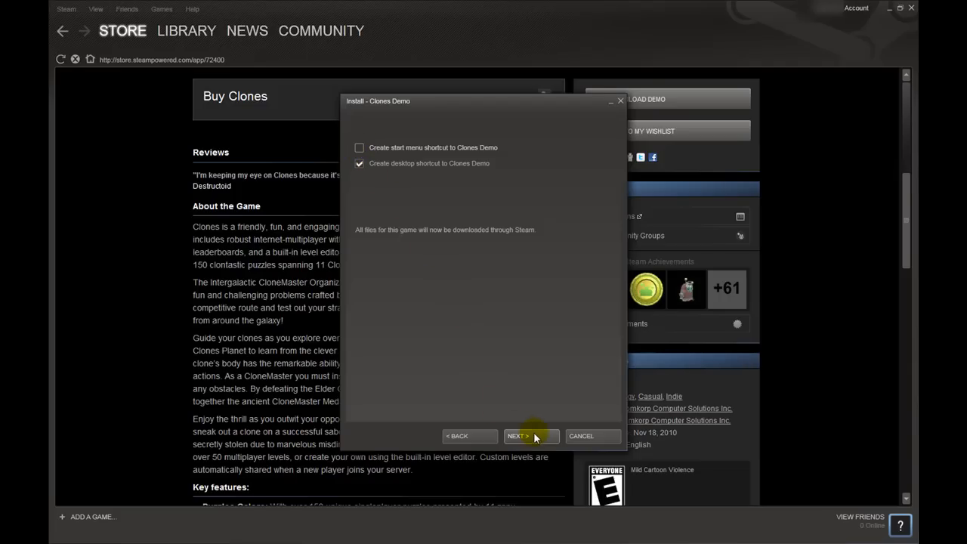
Finish the installer so Clones Demo appears in the library with its download underway.
{"action": "left_click", "coordinate": [529, 435]}
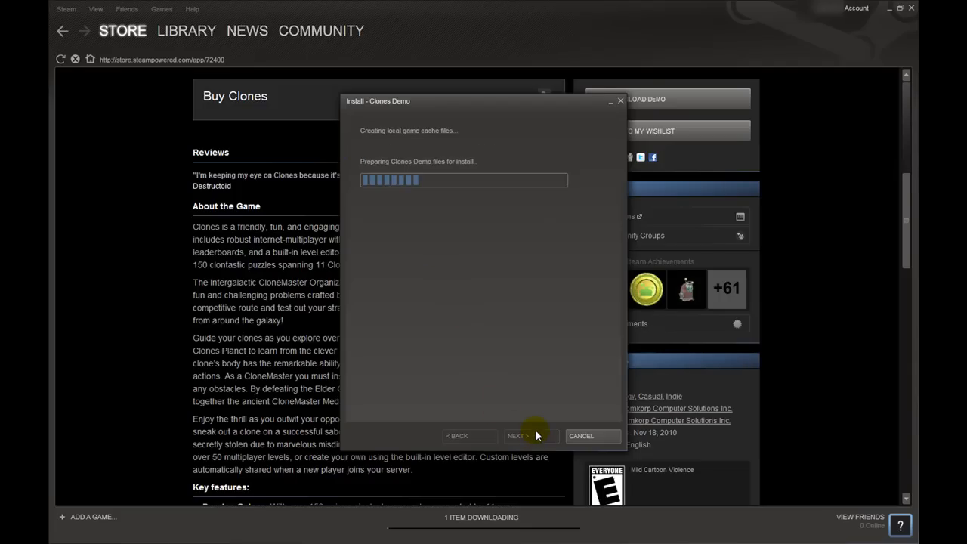
{"action": "left_click", "coordinate": [529, 435]}
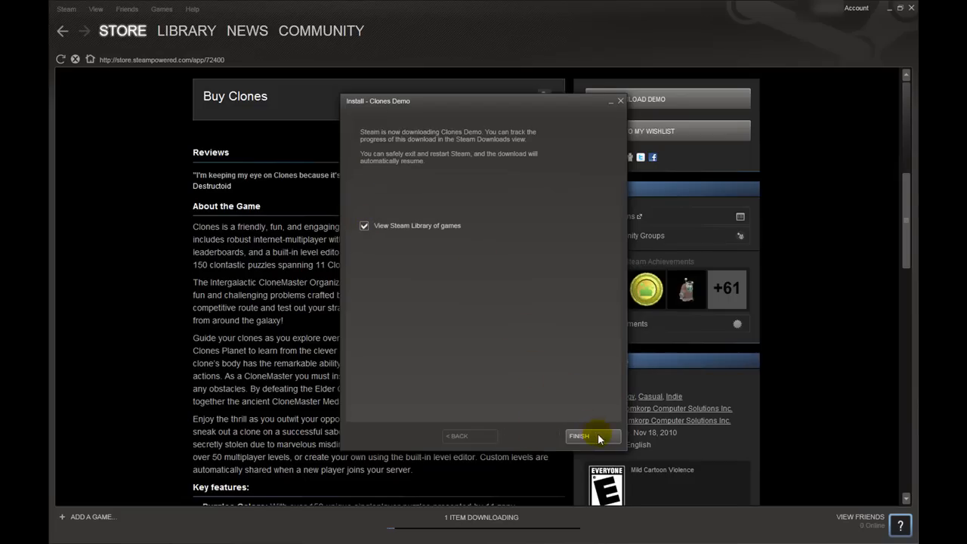
{"action": "left_click", "coordinate": [579, 435]}
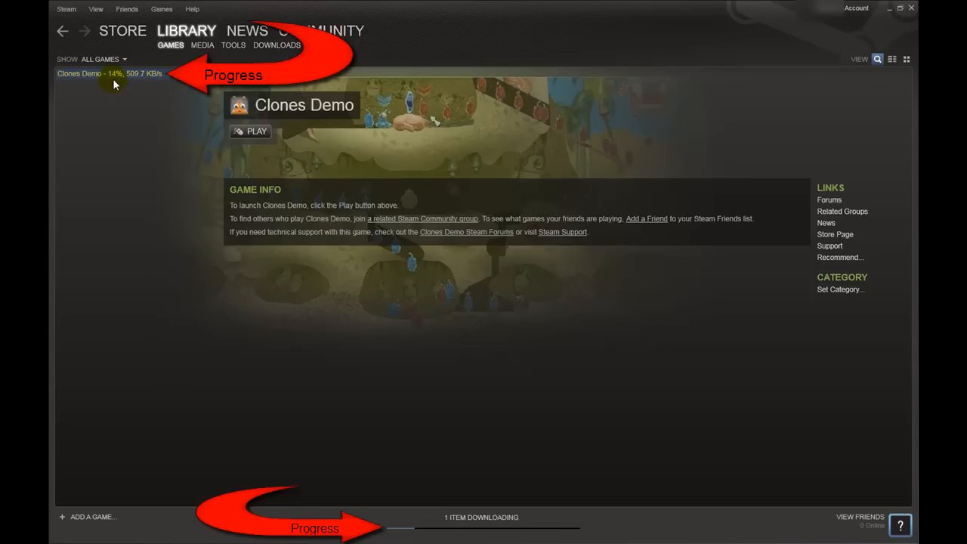
{"action": "mouse_move", "coordinate": [142, 95]}
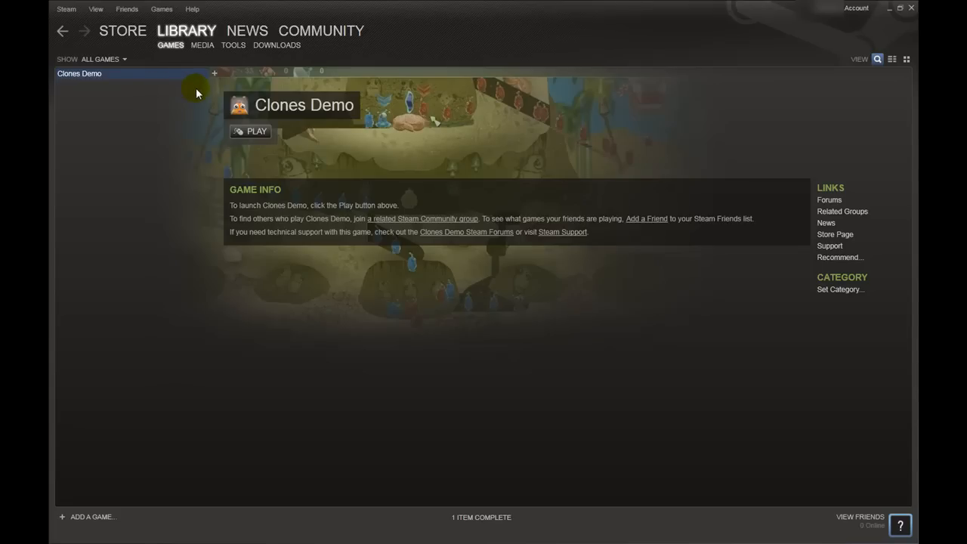
Launch Clones Demo with Play once its download completes.
{"action": "left_click", "coordinate": [251, 130]}
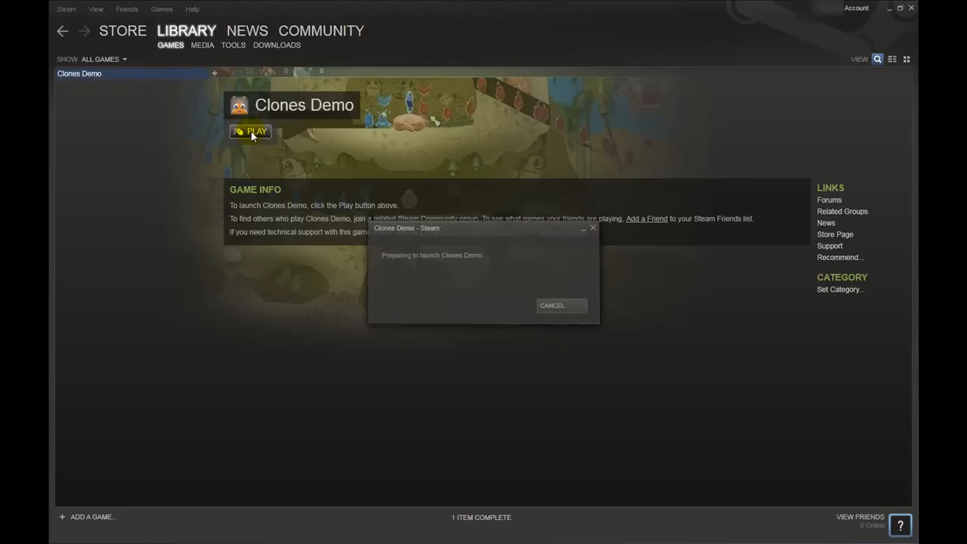